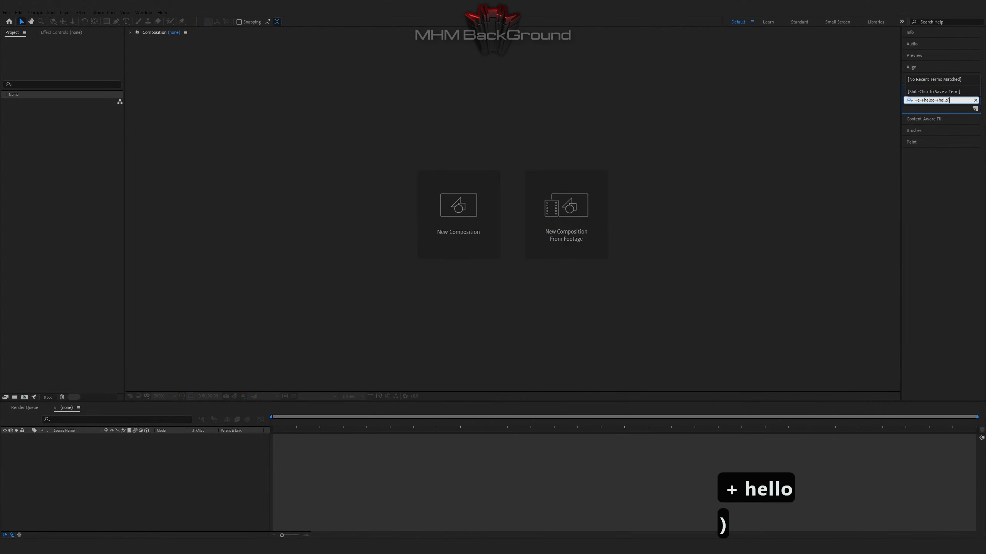
Step: Create an HDTV 1080 25 composition with a solid carrying Element, with Group 1 Deform > Noise expanded
click(457, 204)
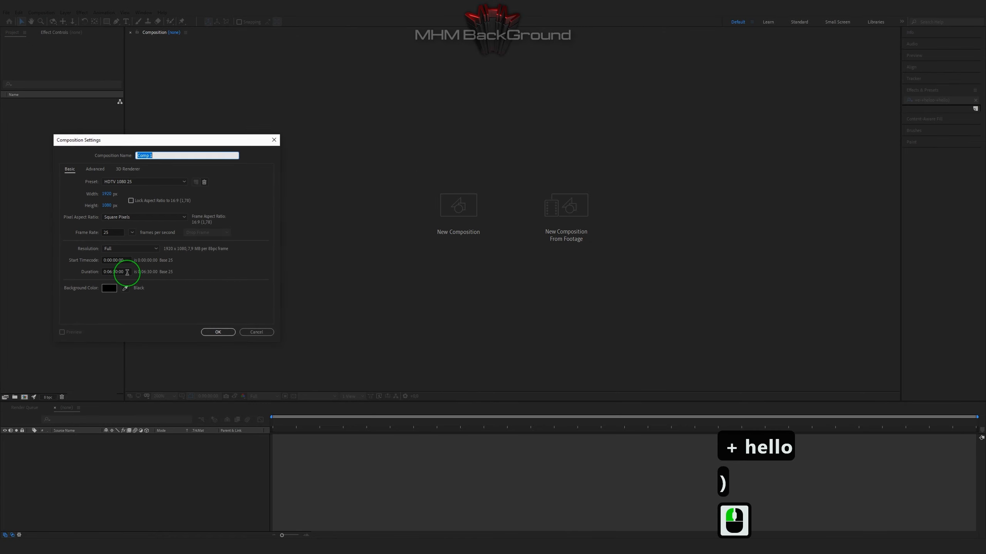
click(217, 332)
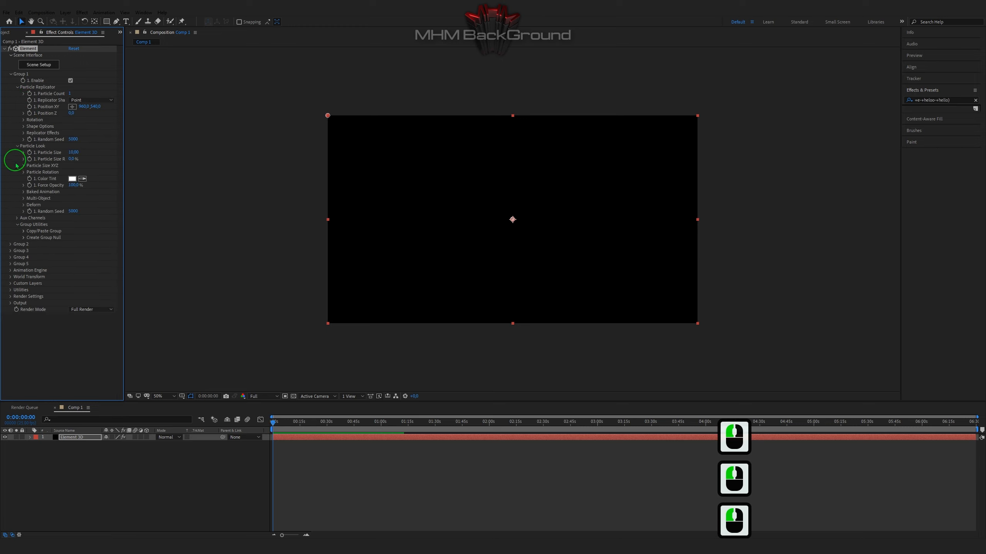
click(23, 204)
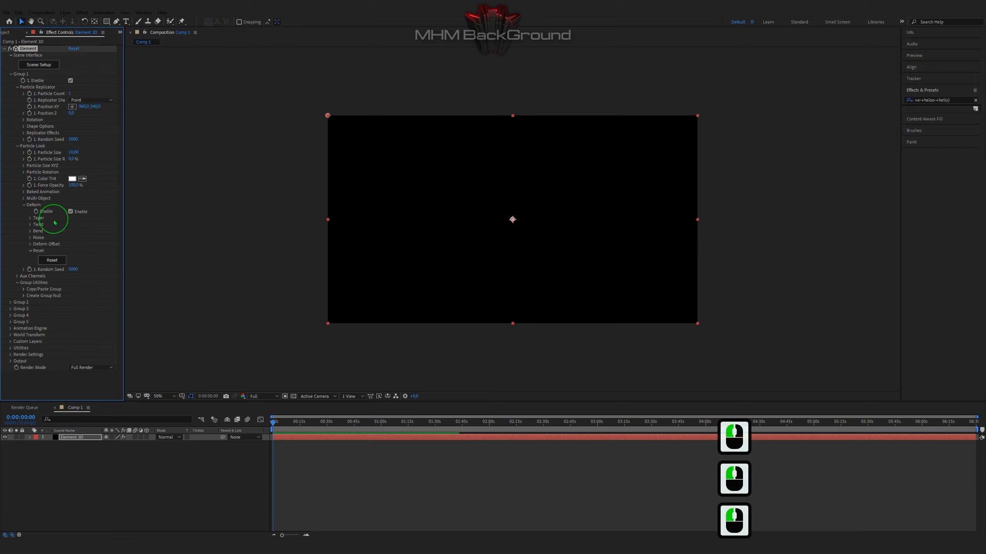
click(29, 237)
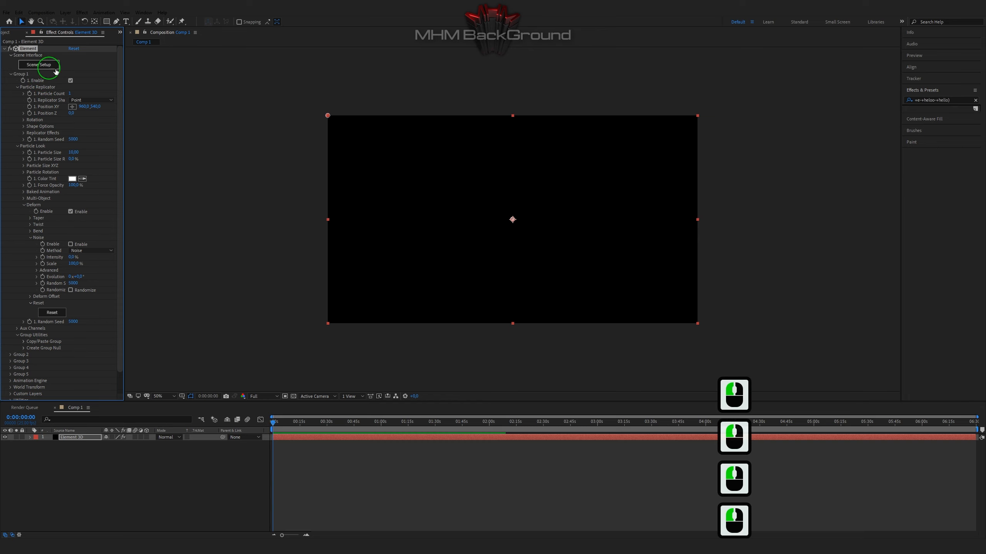
Step: In Scene Setup add a sphere of diameter 4.08 with 21 segments, black material and wireframe enabled
click(37, 64)
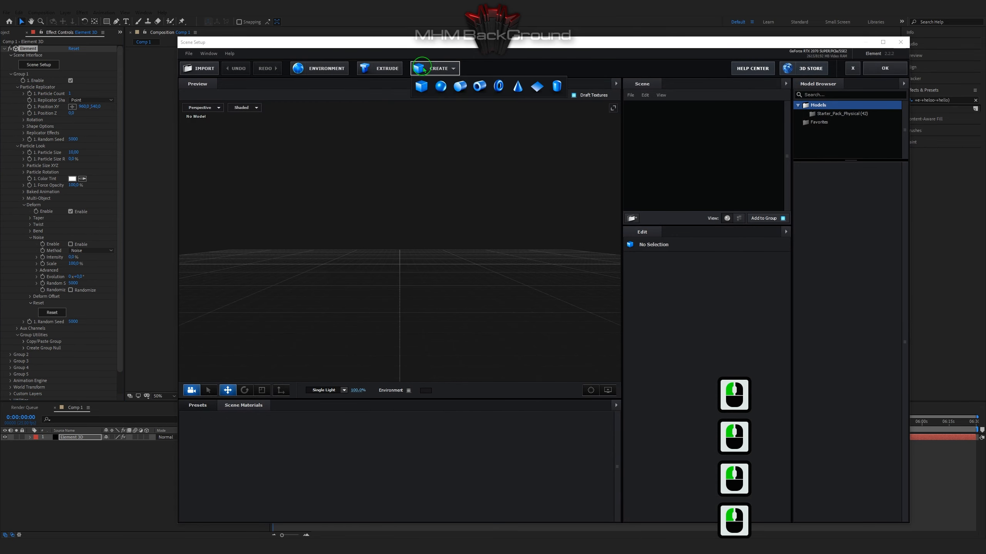
click(440, 86)
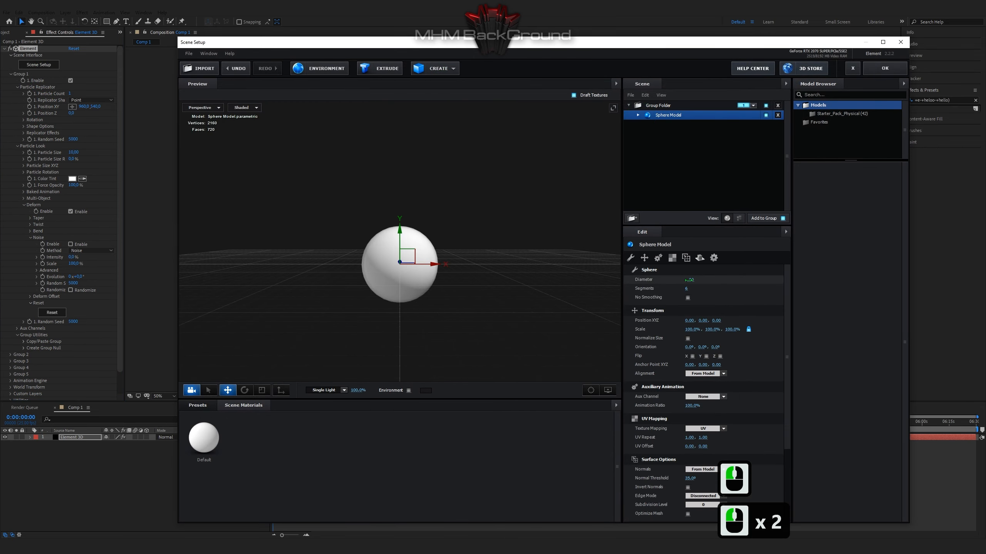
double_click(690, 278)
text(4.08)
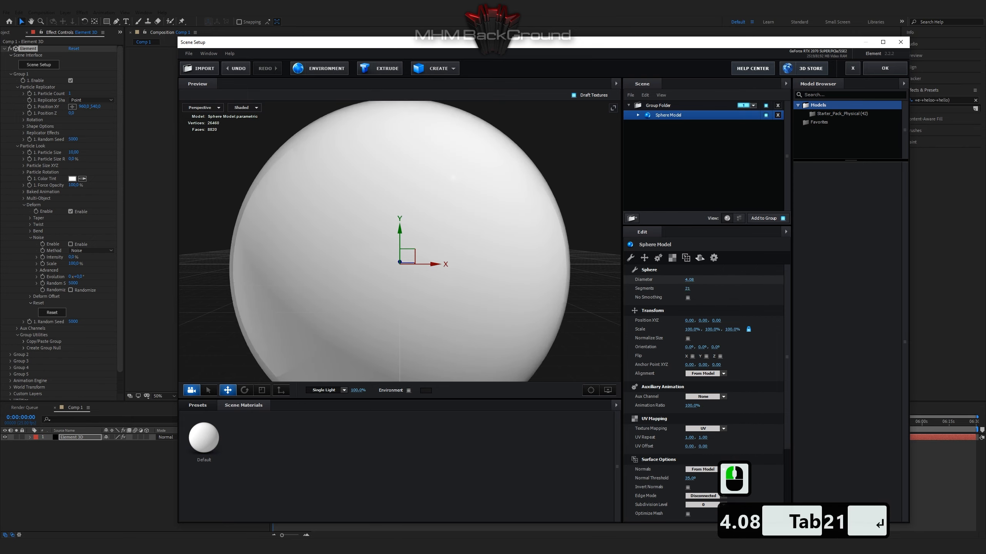
click(639, 115)
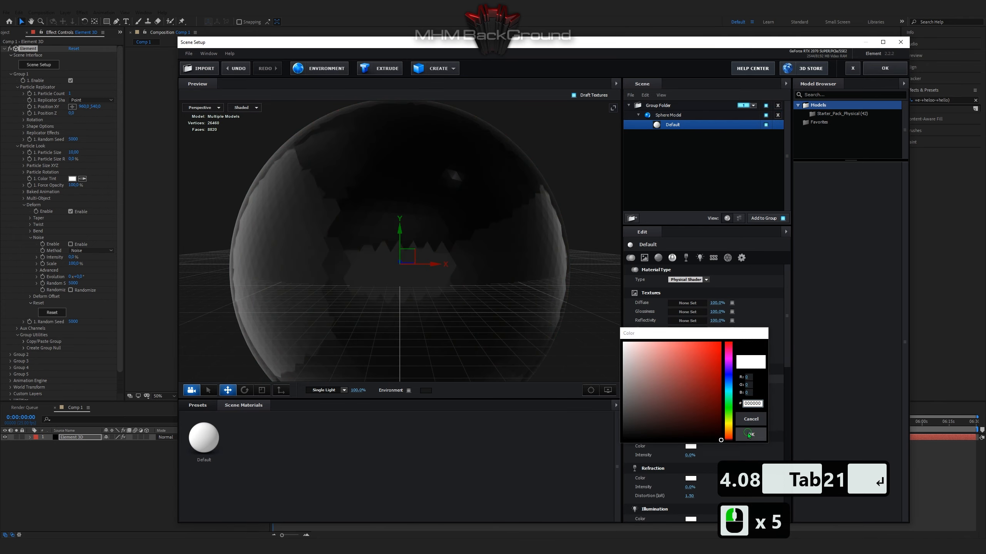
click(750, 419)
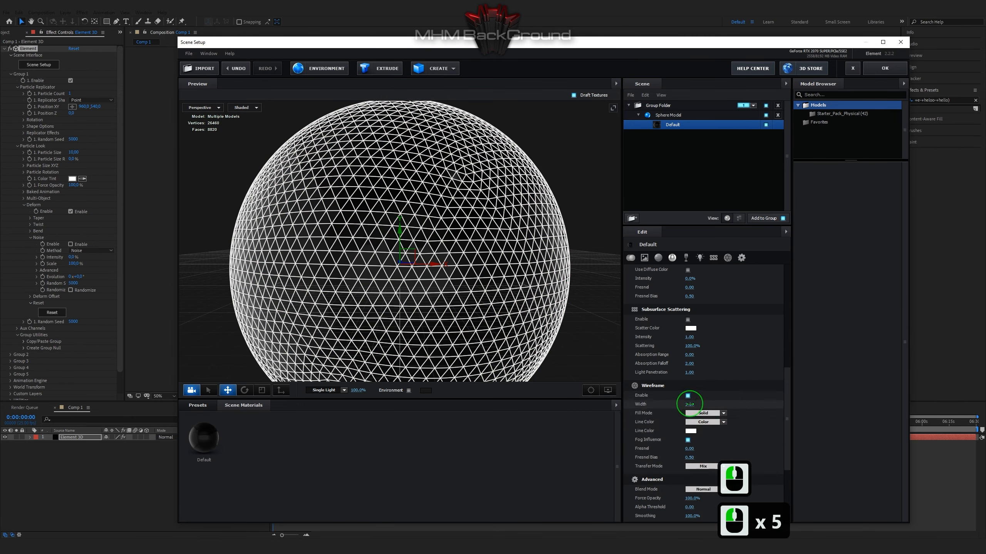
click(689, 404)
text(time*22)
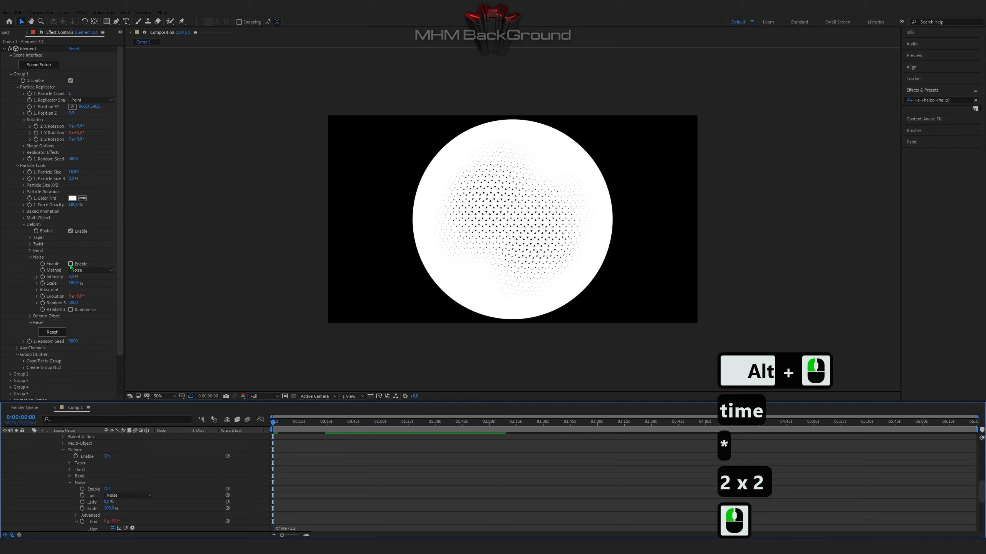
Step: Enable Distortion noise with raised intensity, scale 350.3 and offset 0.186 so the sphere shatters into shards
click(70, 263)
text(307)
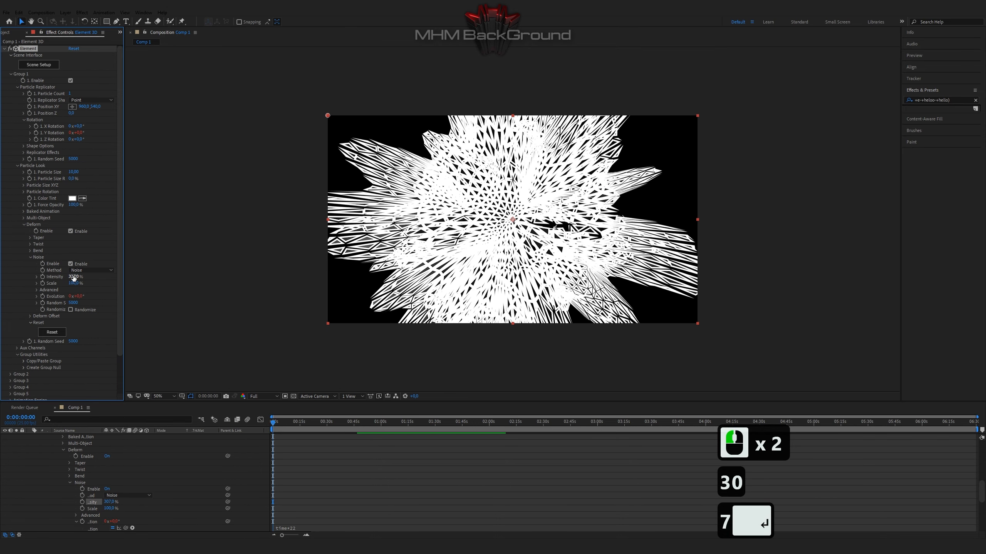
click(90, 270)
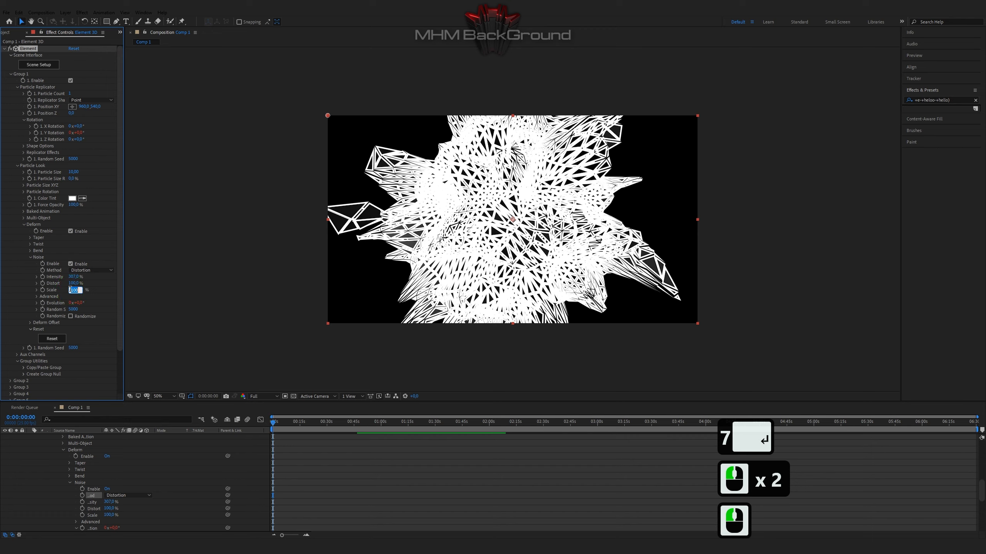
key(enter)
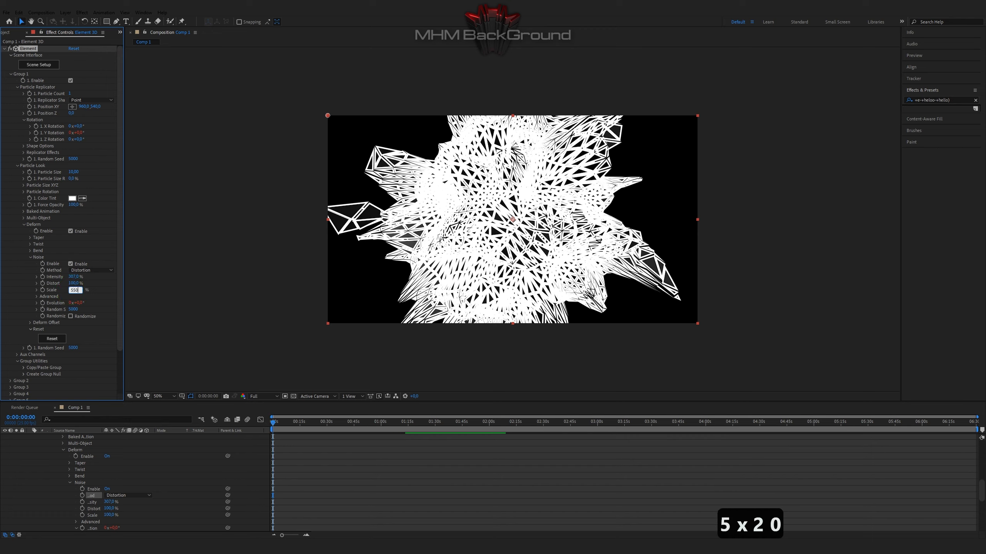
text(350.3)
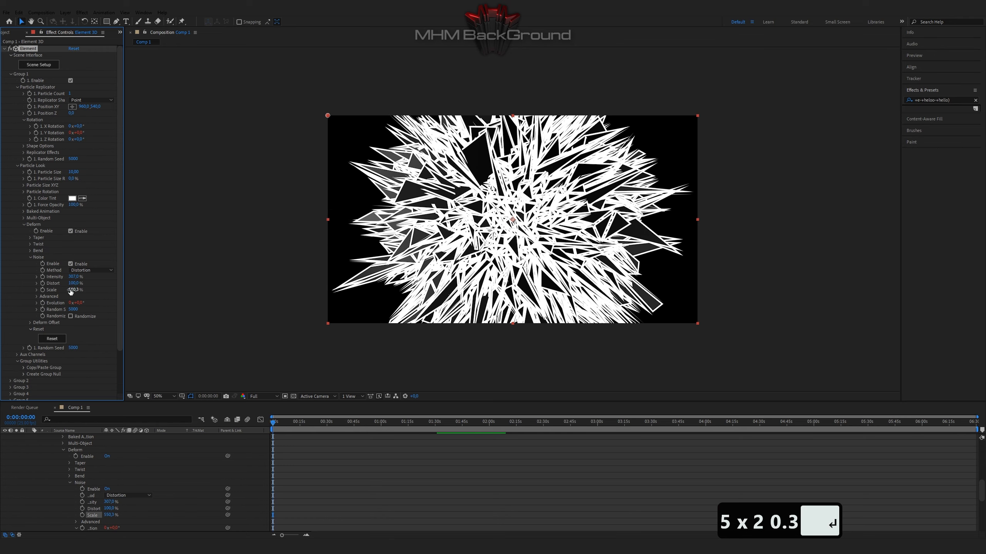
click(37, 297)
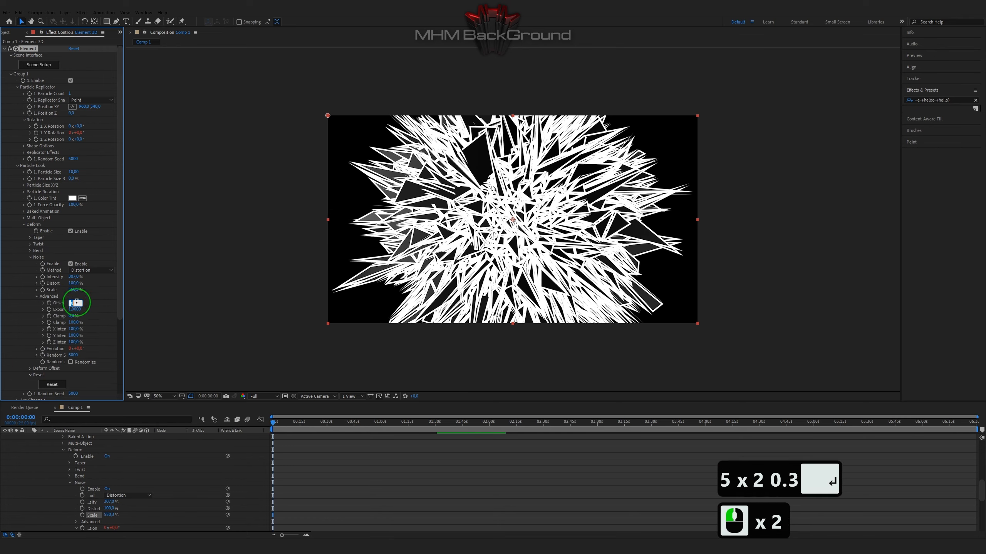
text(0.18)
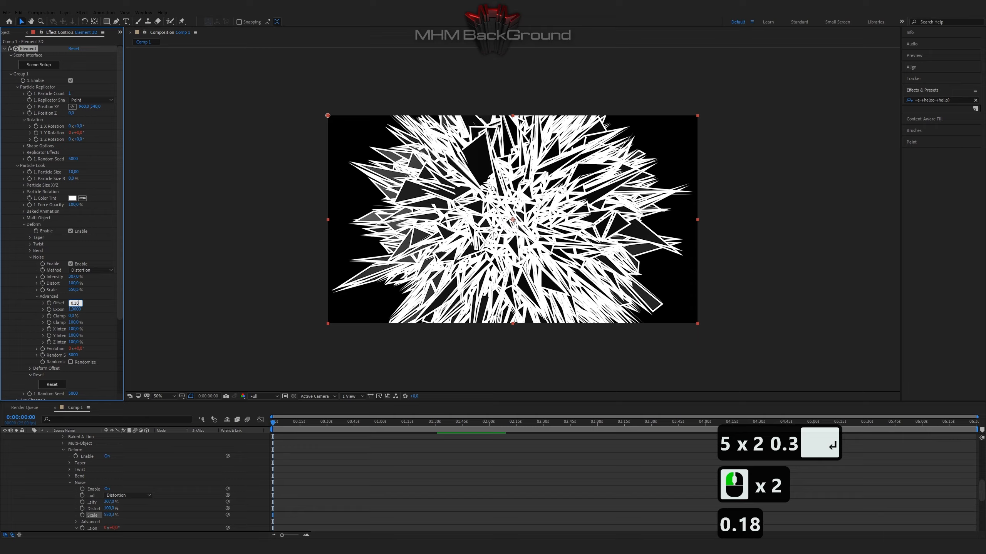
text(0.186)
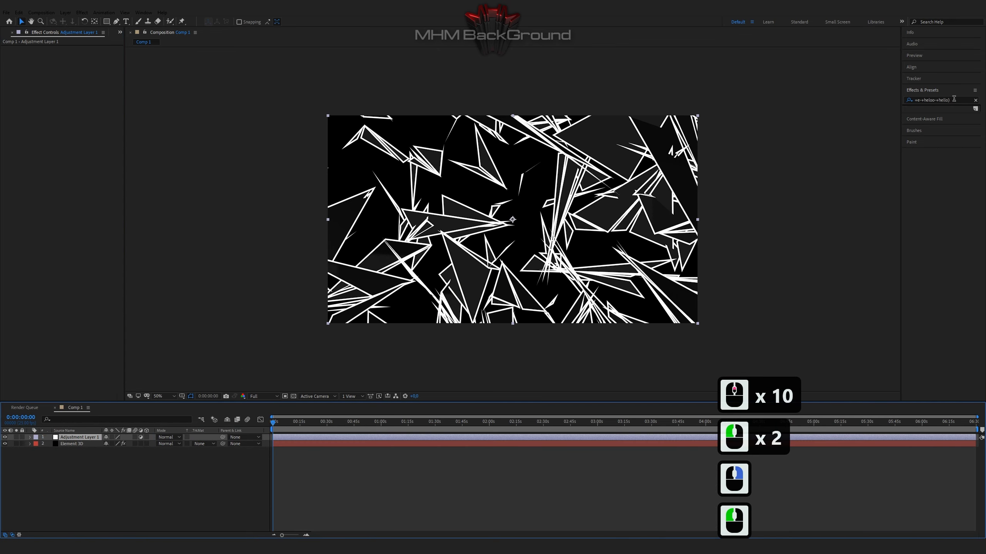
Step: On an adjustment layer apply S_TimeWarpRGB for a red-blue colour split
text(time)
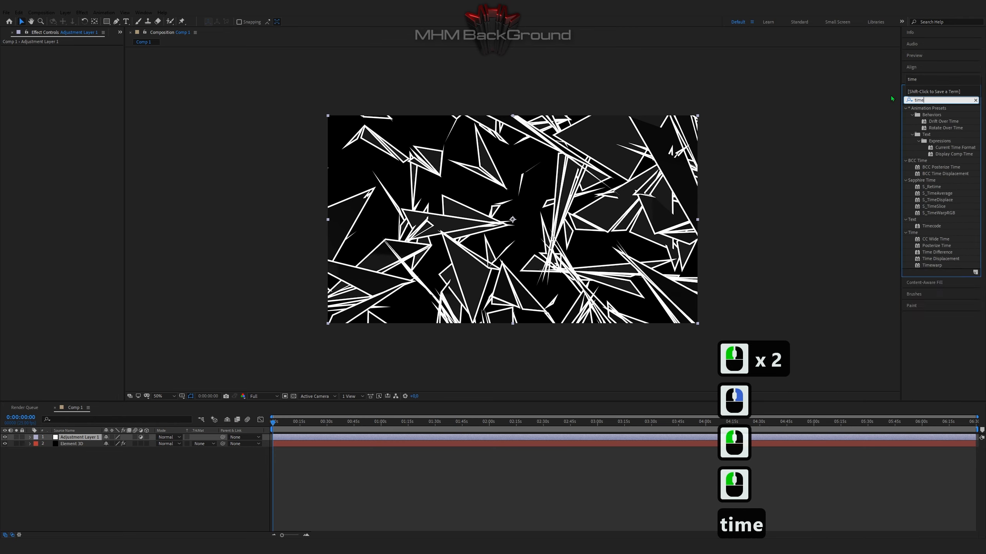
double_click(936, 212)
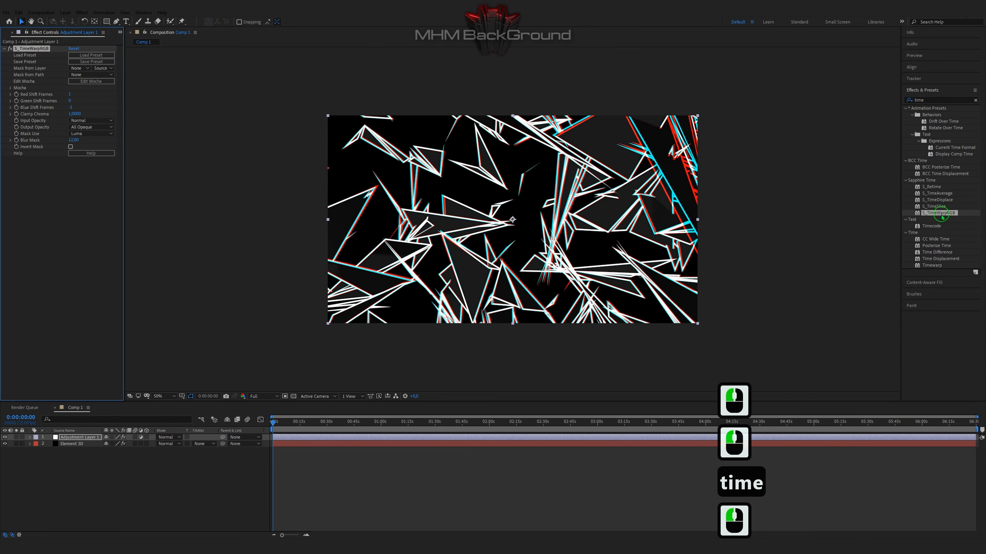
double_click(75, 94)
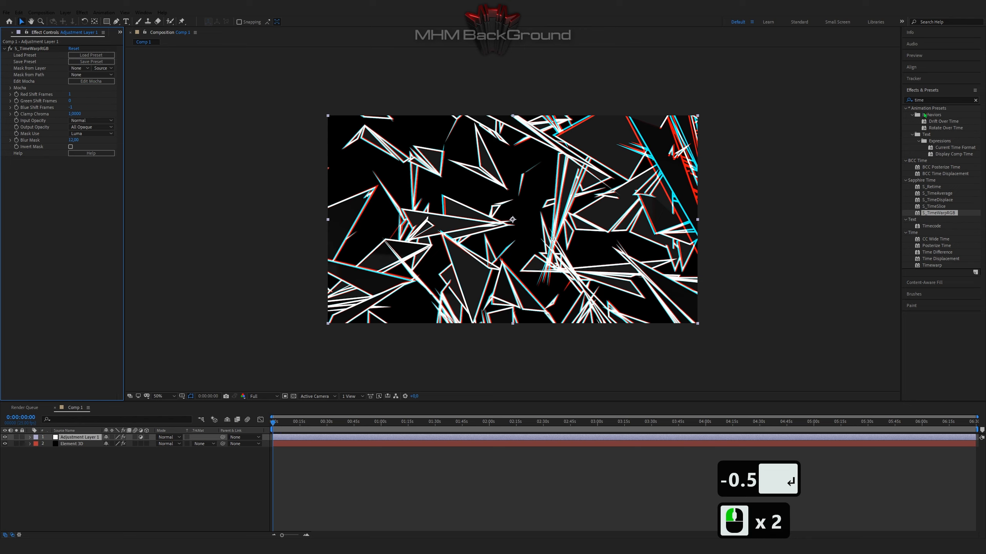
Step: Apply S_EmbossDistort with lowered brightness and bumps scale for a glassy embossed look
text(dist)
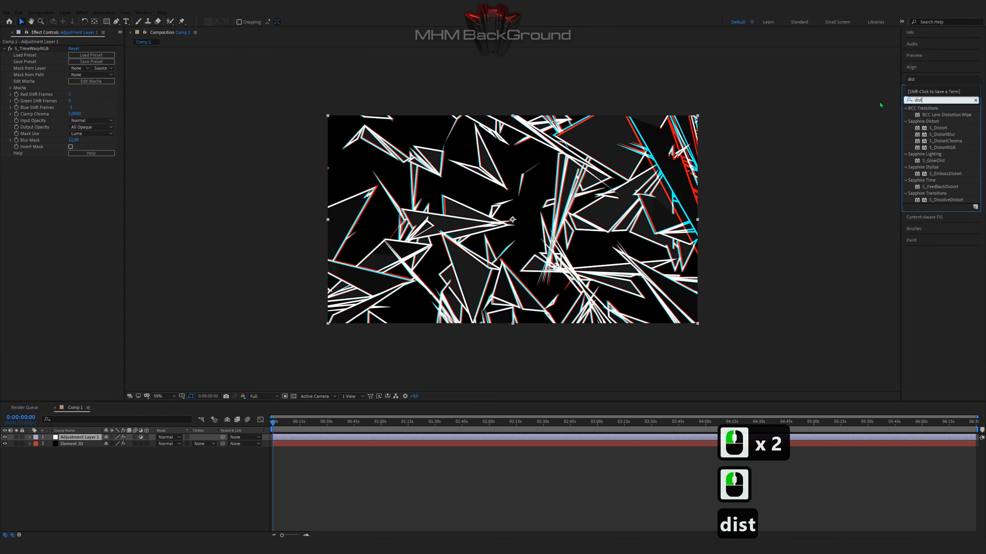
double_click(943, 174)
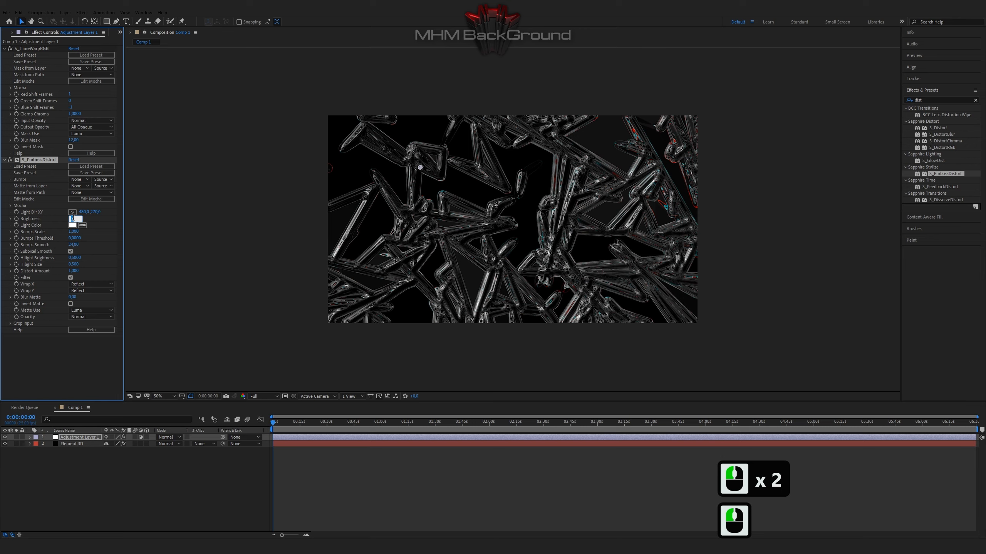
key(Tab)
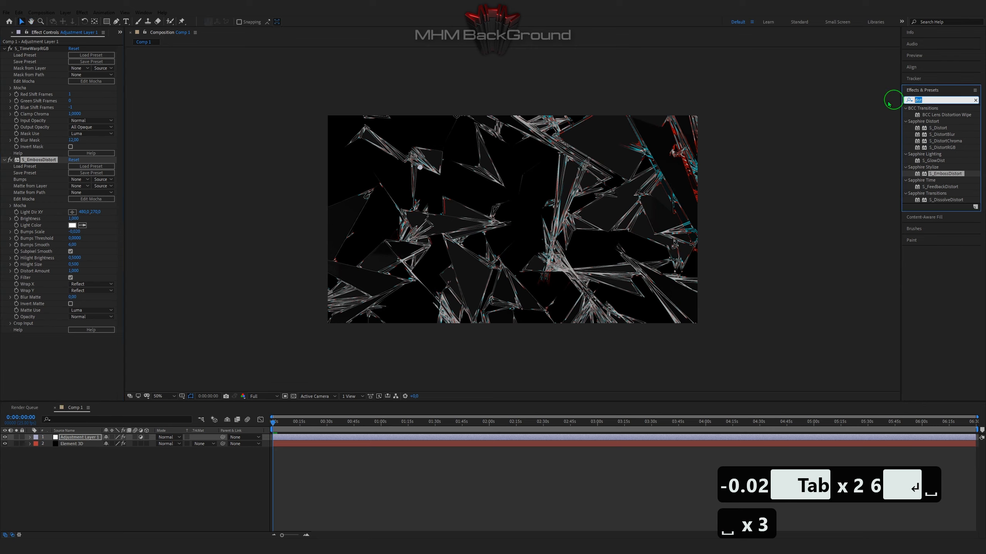
text(glow)
text(53)
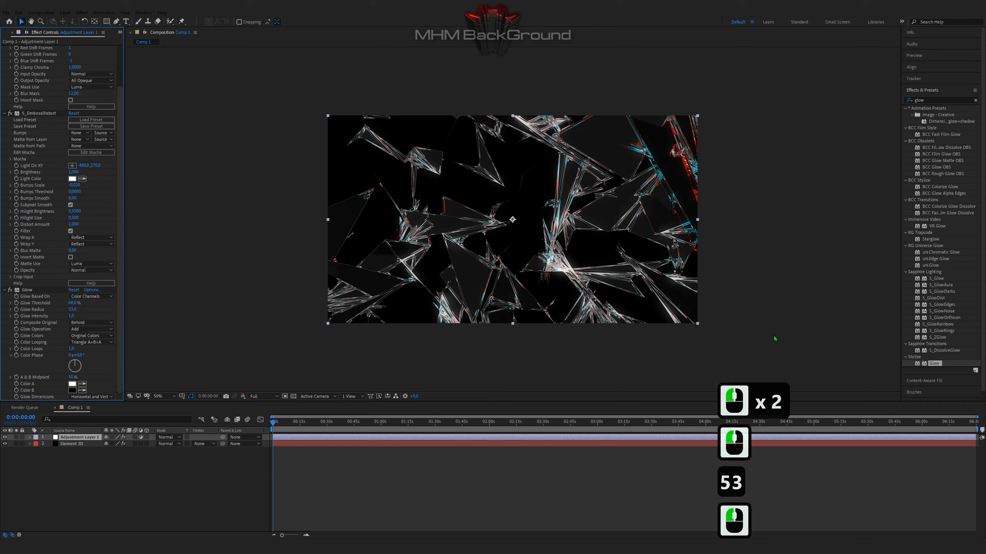
Step: Add a second Glow with adjusted radius, pre-compose both layers and duplicate the precomp
double_click(935, 362)
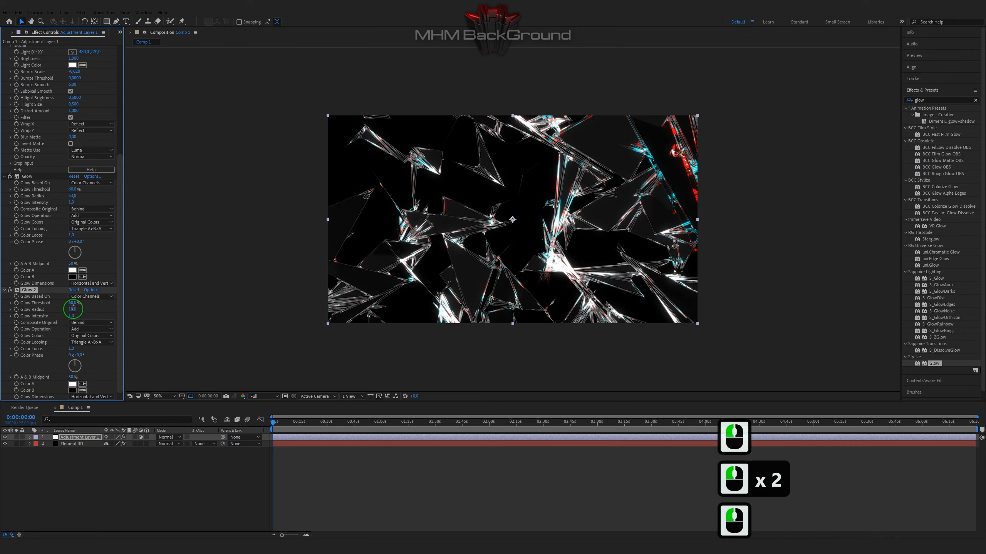
drag(73, 303, 96, 314)
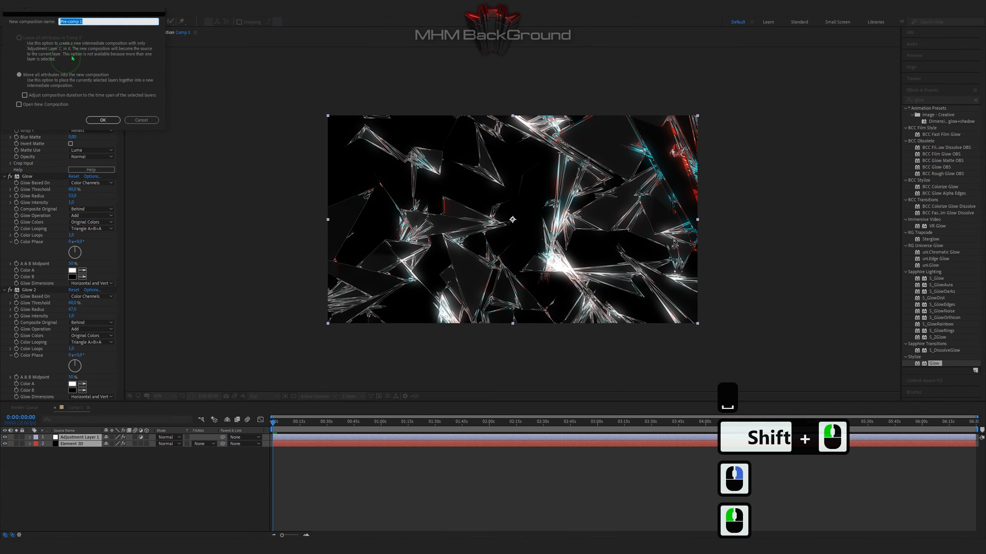
click(102, 121)
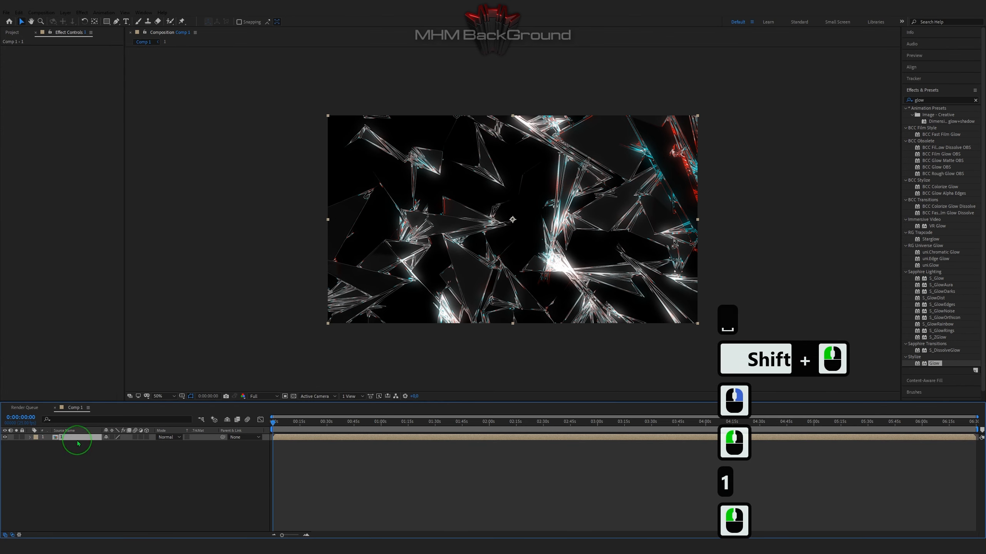
key(ctrl+d)
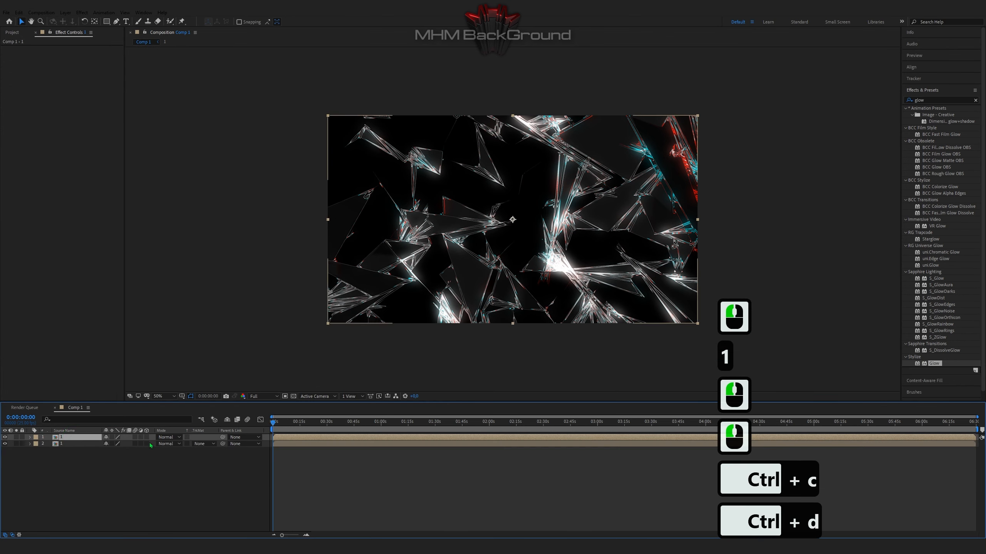